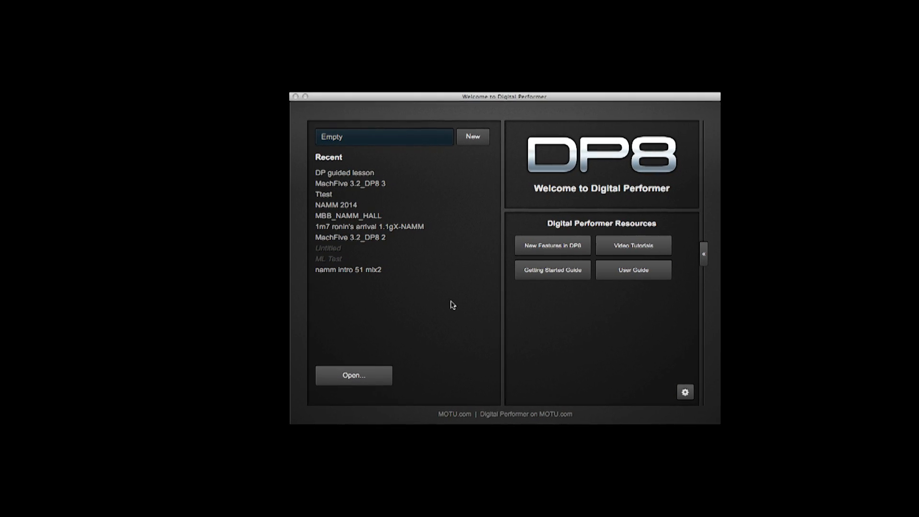
Bring up the Getting Started Guide from the welcome window's resources.
{"action": "left_click_drag", "start_coordinate": [504, 96], "coordinate": [515, 92]}
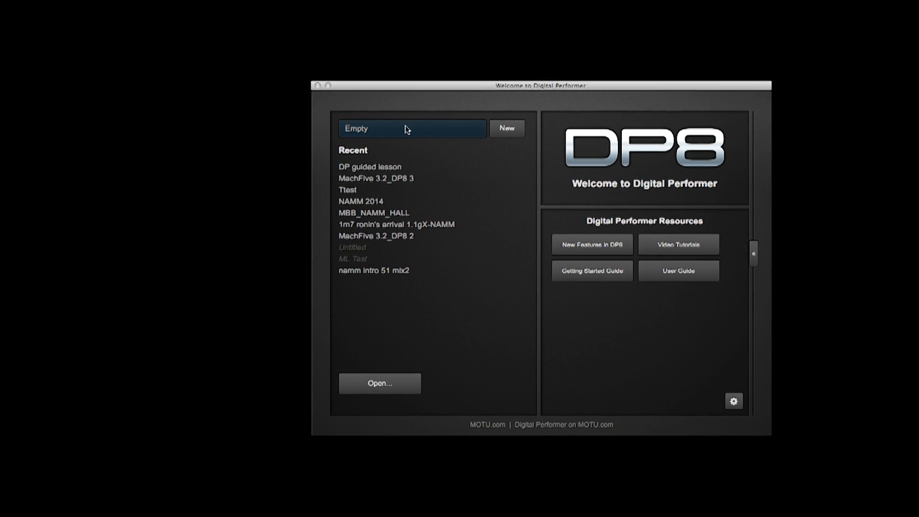
{"action": "left_click", "coordinate": [411, 128]}
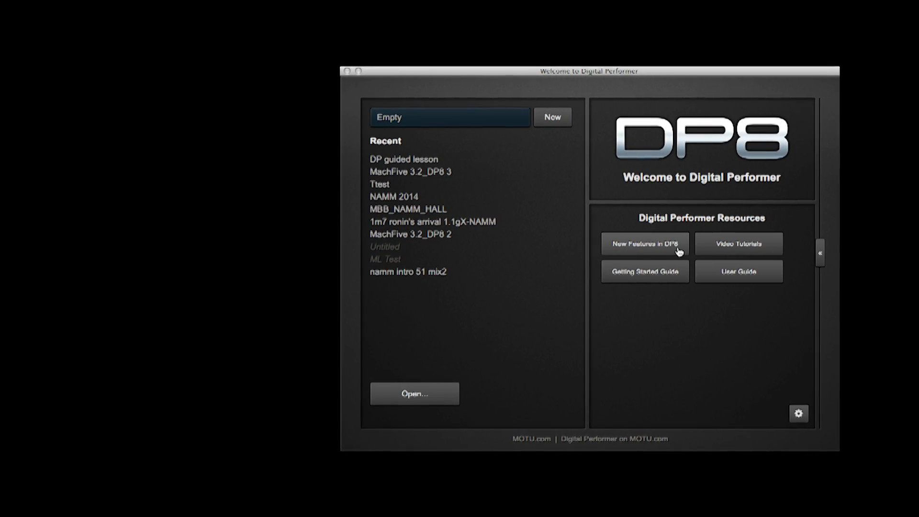
{"action": "left_click", "coordinate": [642, 244]}
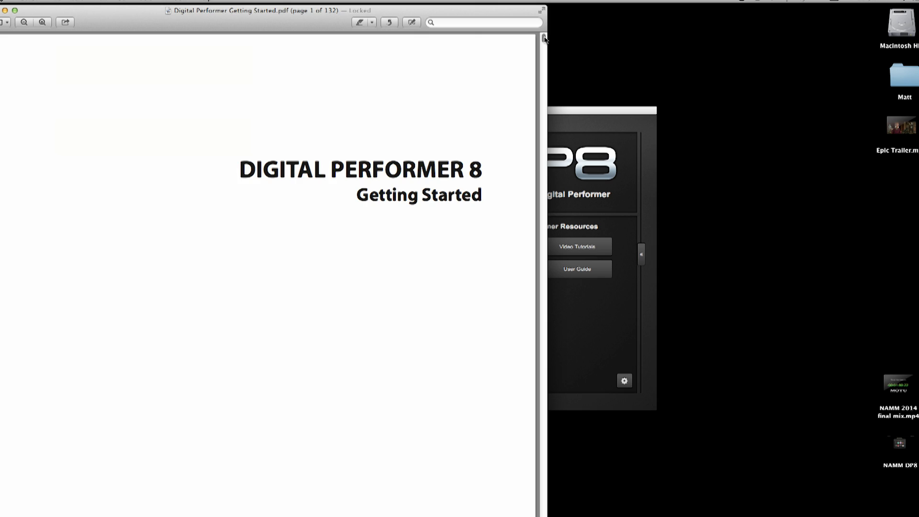
Bring up the Digital Performer 8 User Guide PDF from the welcome window.
{"action": "scroll", "scroll_direction": "down", "scroll_amount": 3}
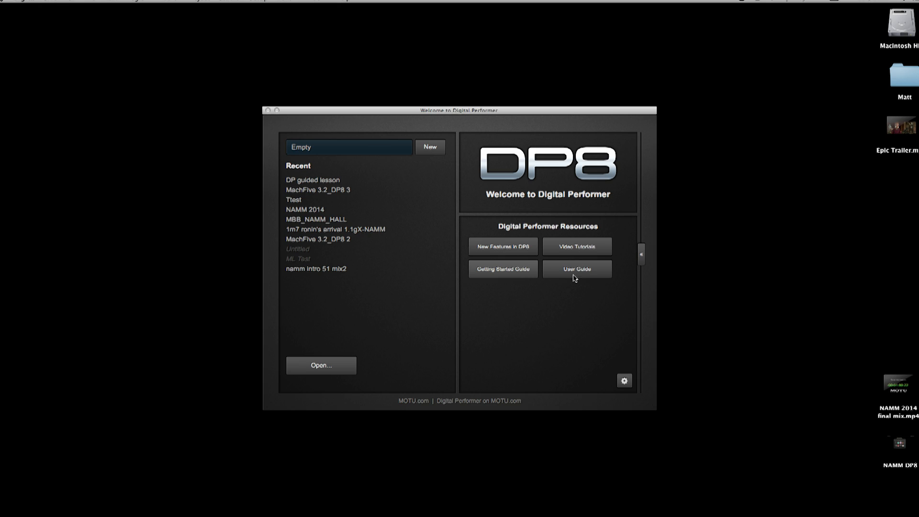
{"action": "left_click", "coordinate": [576, 269]}
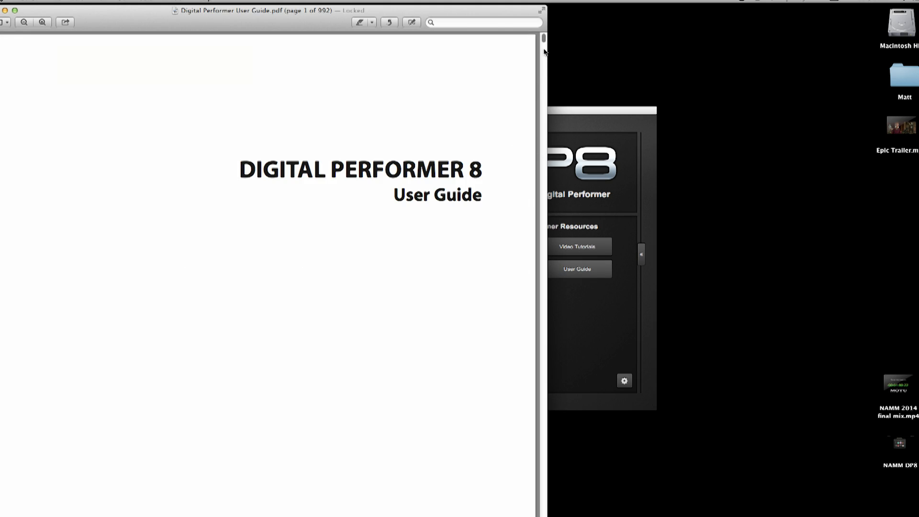
{"action": "mouse_move", "coordinate": [542, 22]}
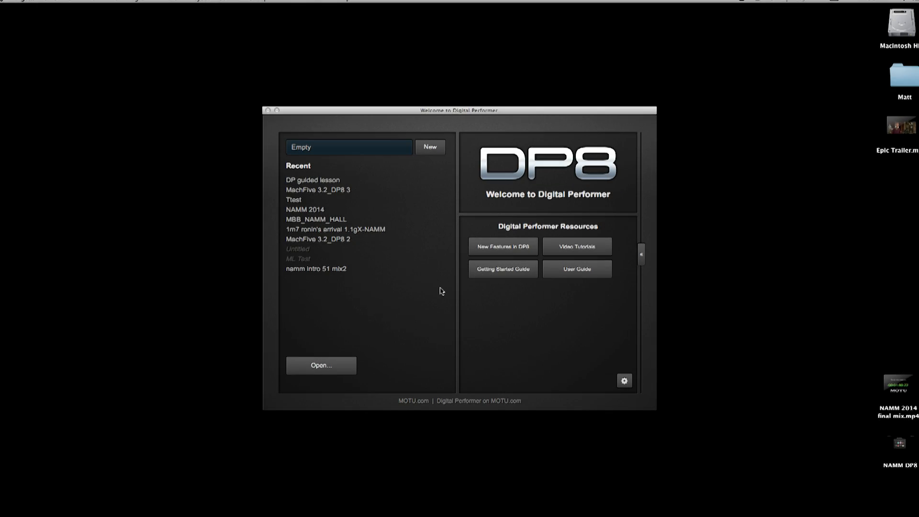
Open the 'DP guided lesson' project from the welcome window's Recent list.
{"action": "double_click", "coordinate": [312, 180]}
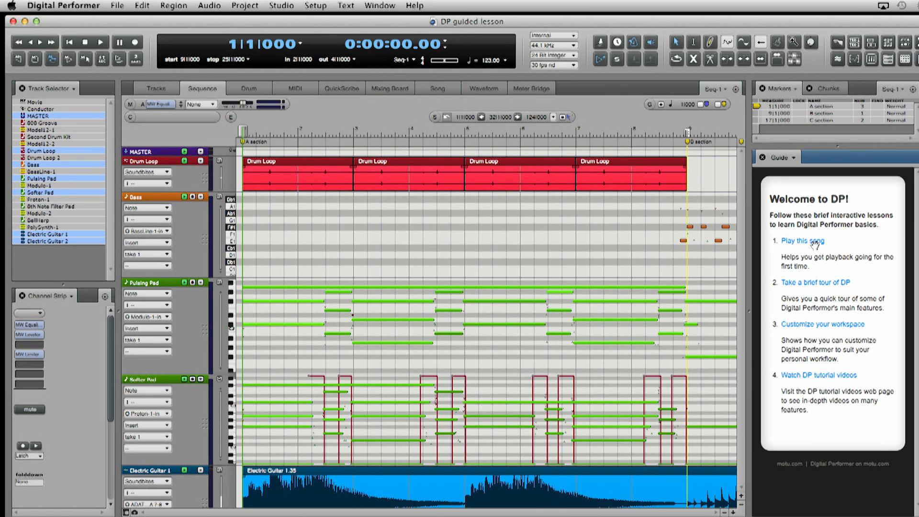
{"action": "mouse_move", "coordinate": [802, 240]}
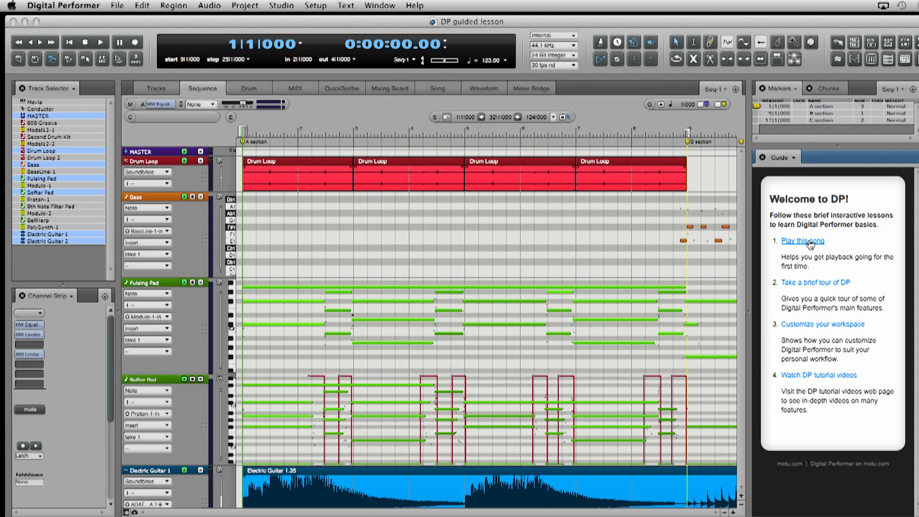
Start the 'Play this song' lesson and begin playback of the lesson song.
{"action": "left_click", "coordinate": [802, 241]}
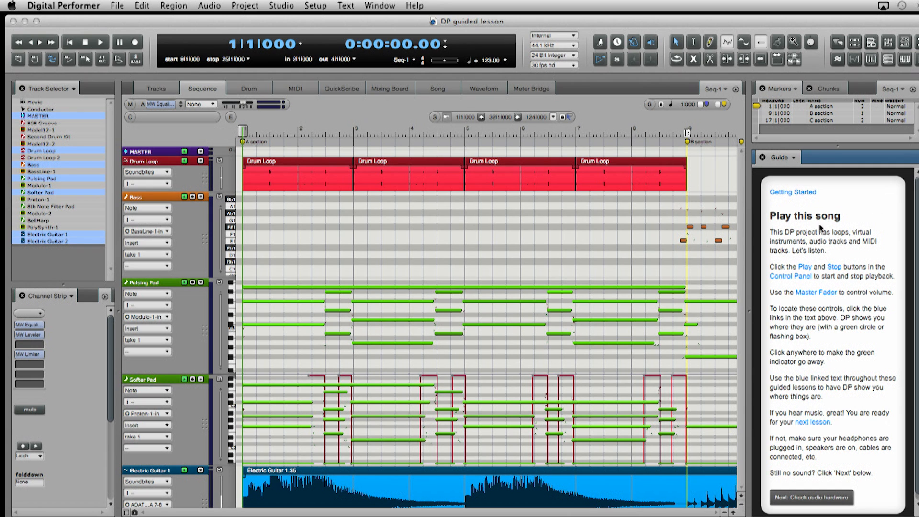
{"action": "mouse_move", "coordinate": [804, 267]}
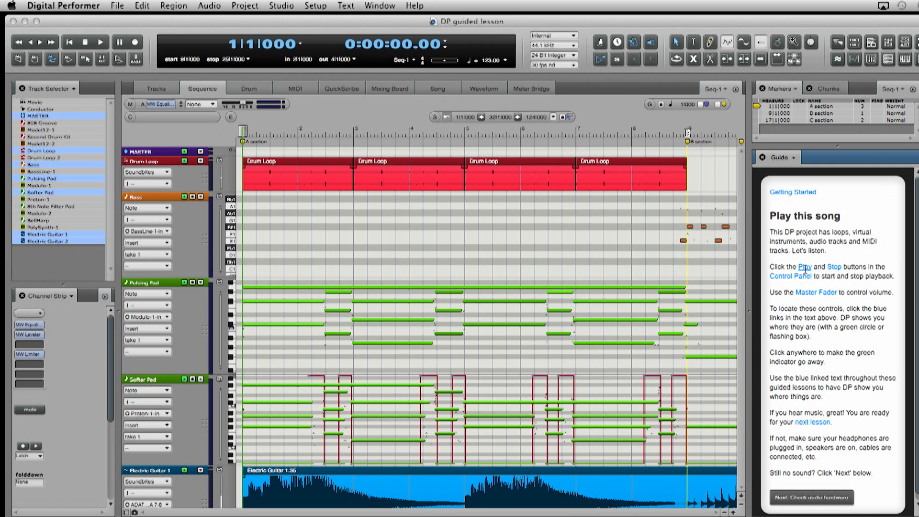
{"action": "left_click", "coordinate": [804, 267]}
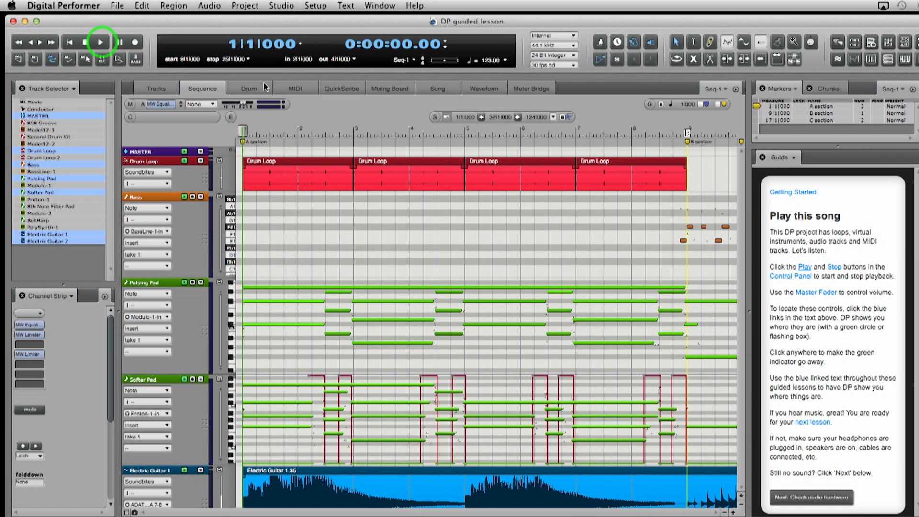
{"action": "left_click", "coordinate": [99, 41]}
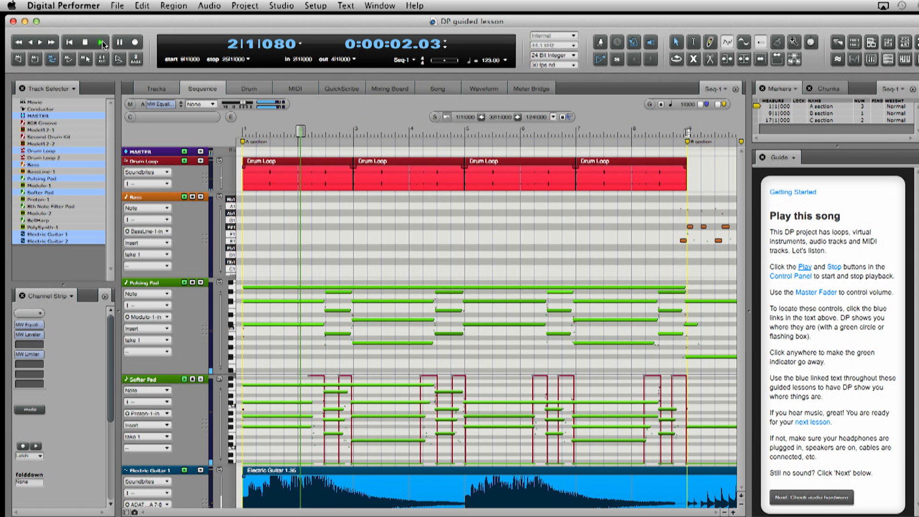
{"action": "left_click", "coordinate": [100, 42]}
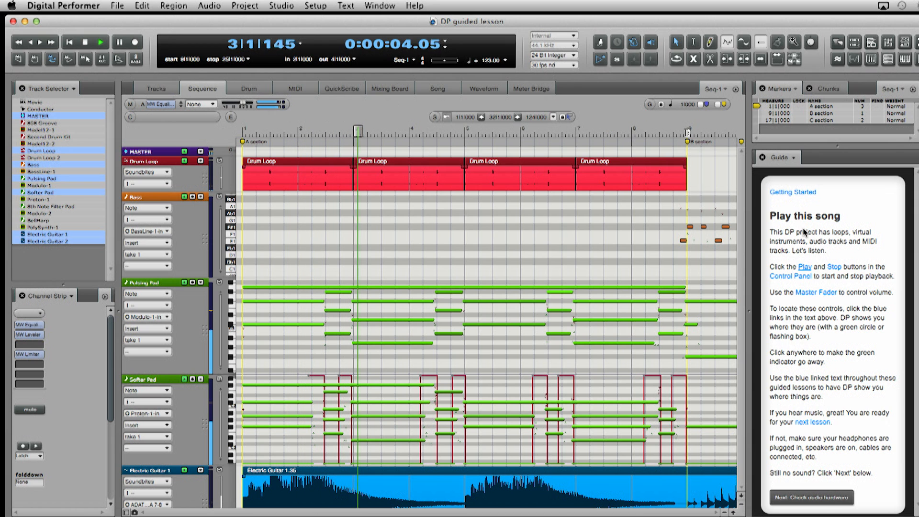
Stop playback of the lesson song after a few bars via the transport.
{"action": "left_click", "coordinate": [101, 41]}
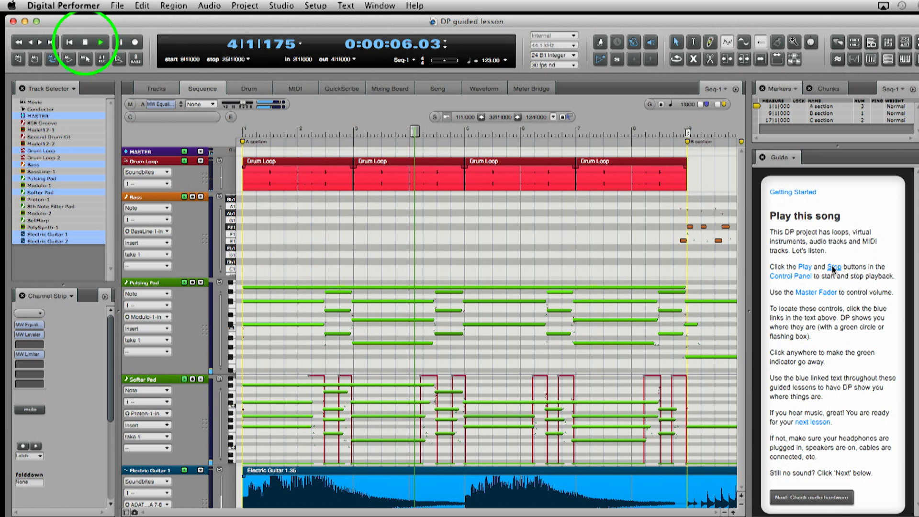
{"action": "left_click", "coordinate": [100, 41]}
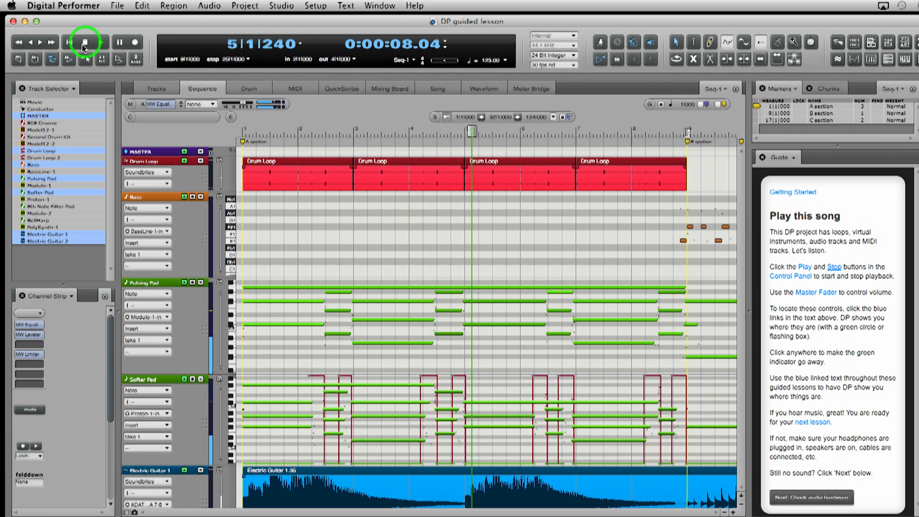
{"action": "left_click", "coordinate": [85, 41]}
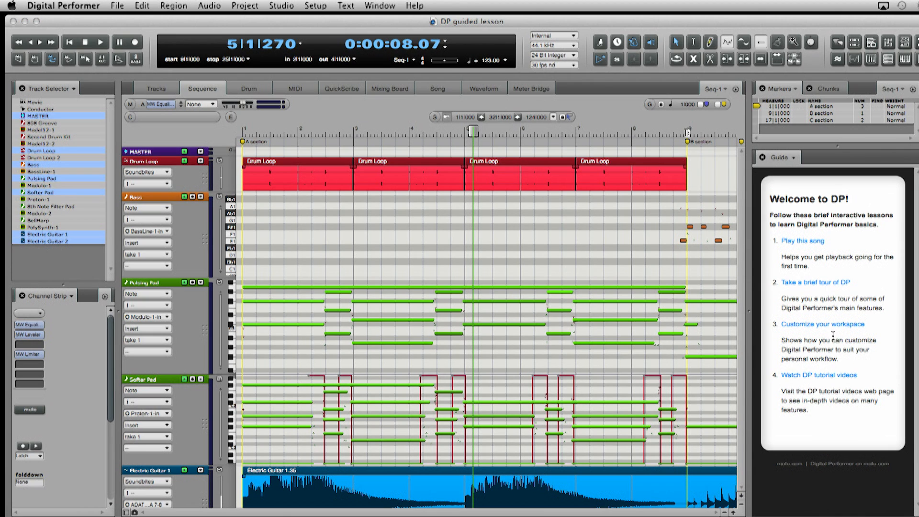
Show the Customizing DP lesson, closing the Preferences and Settings window it opened.
{"action": "left_click", "coordinate": [820, 324]}
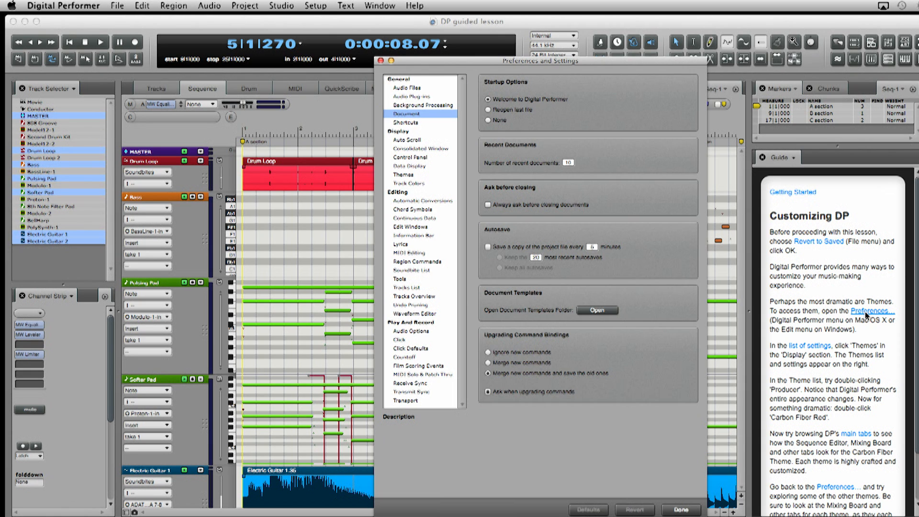
{"action": "mouse_move", "coordinate": [867, 369]}
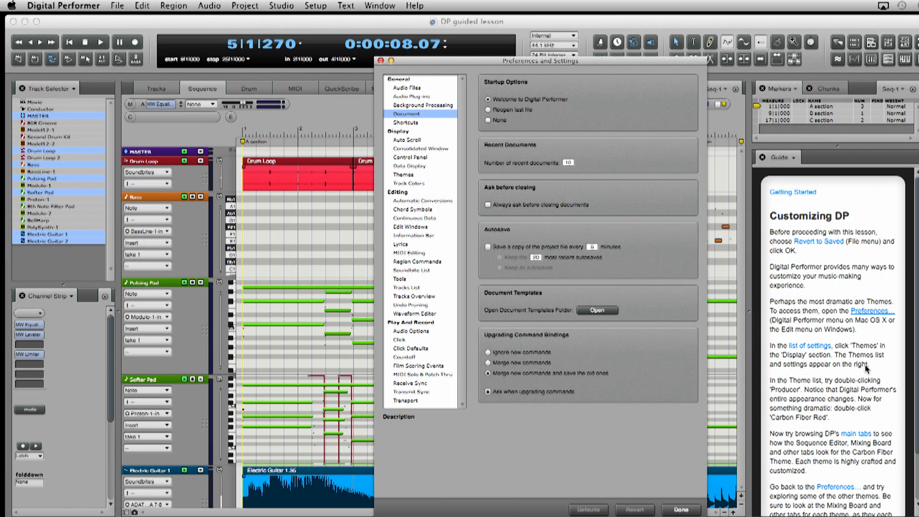
{"action": "left_click", "coordinate": [679, 509]}
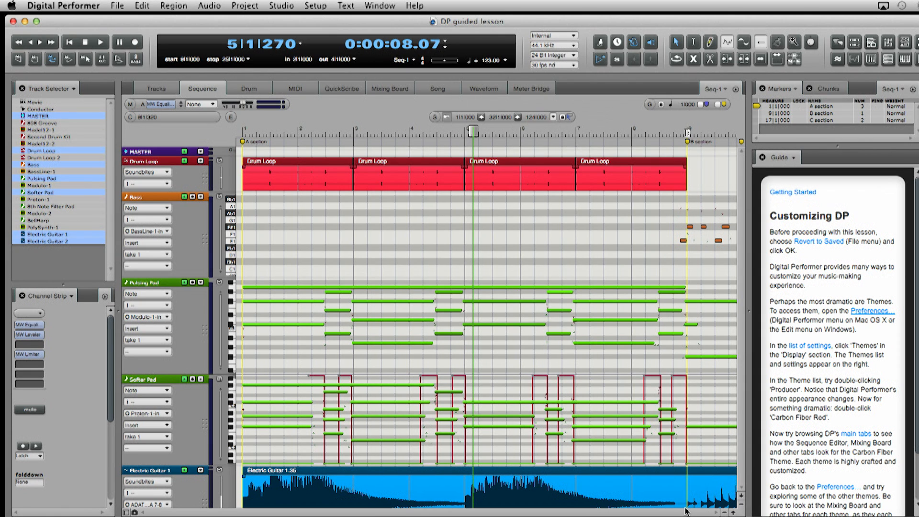